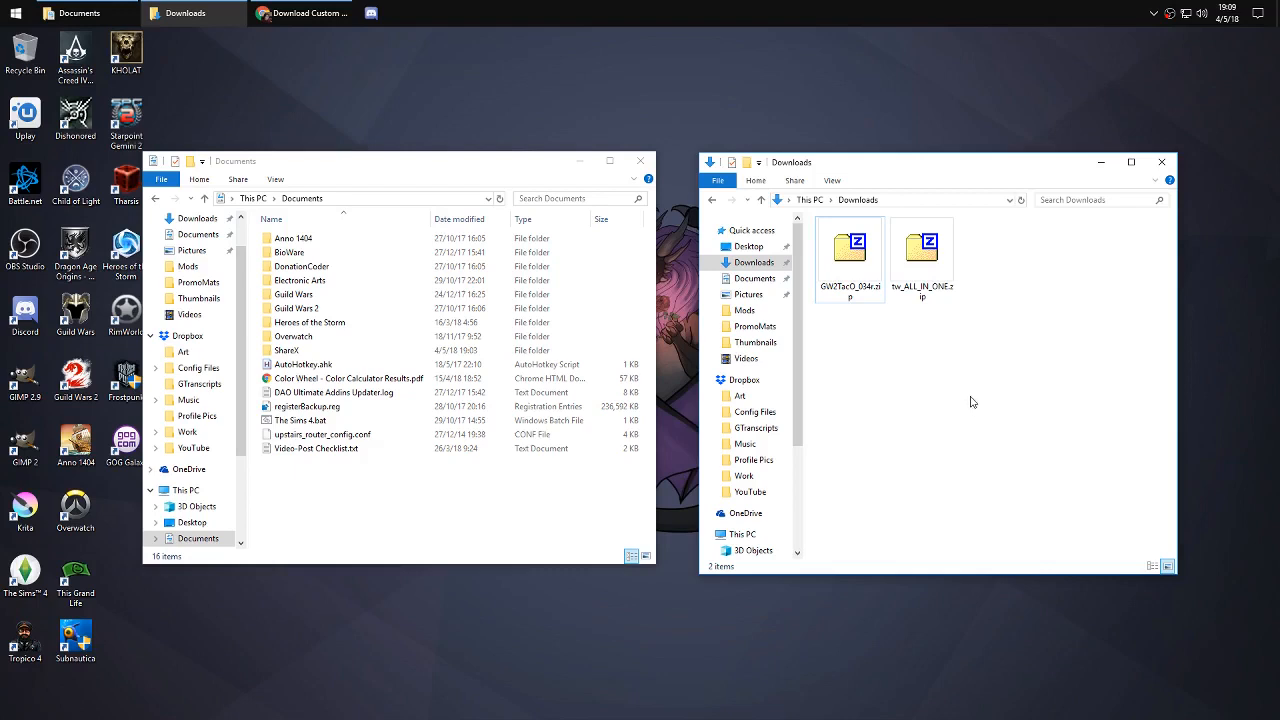
mouse_move(967, 396)
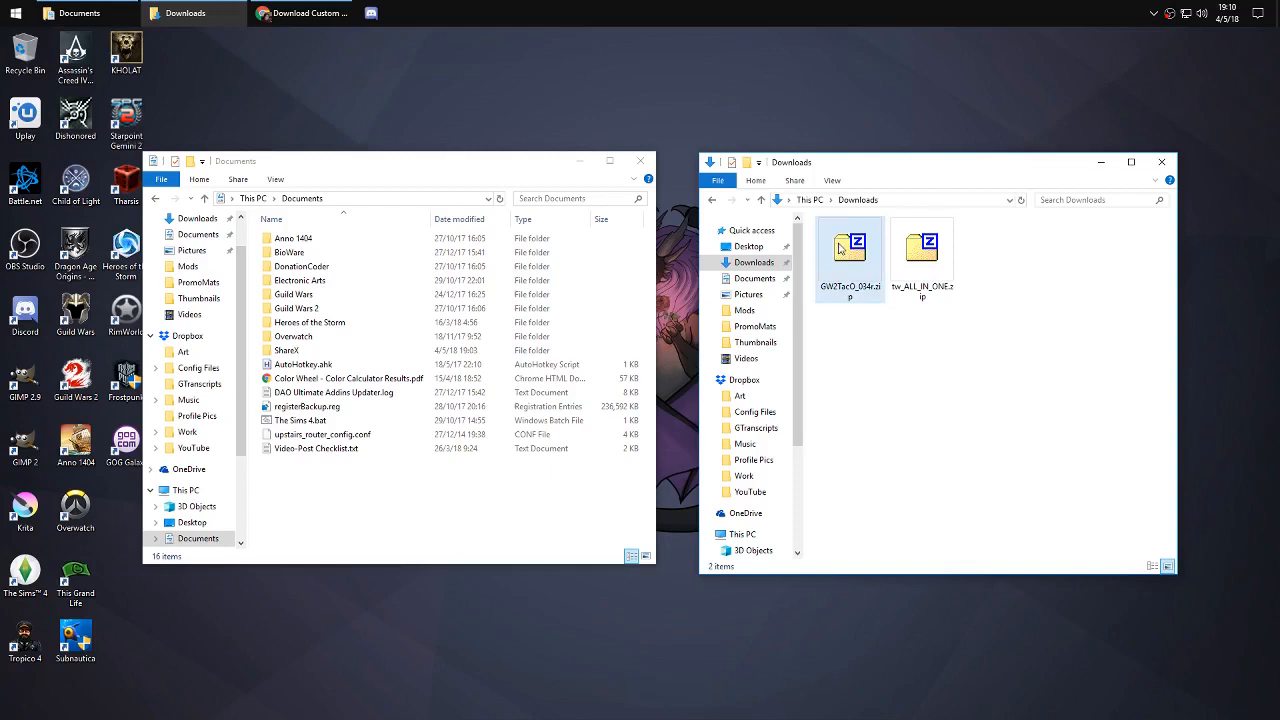
mouse_move(940, 216)
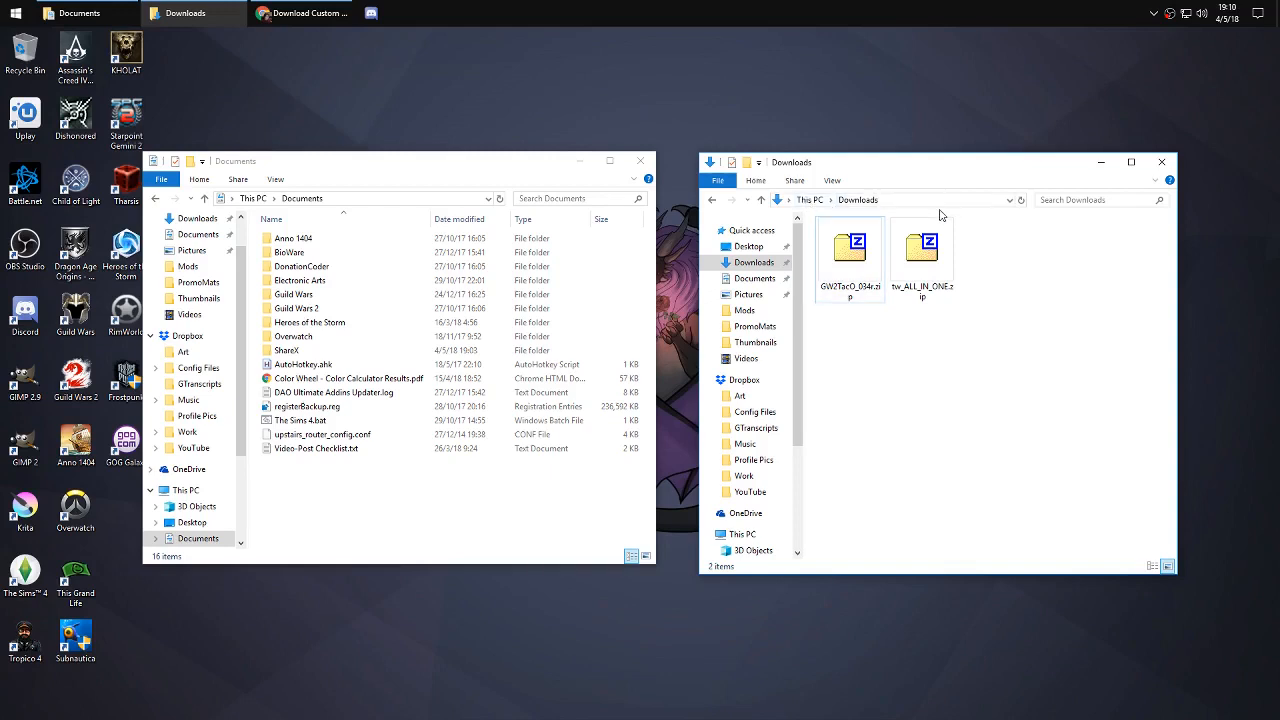
mouse_move(953, 444)
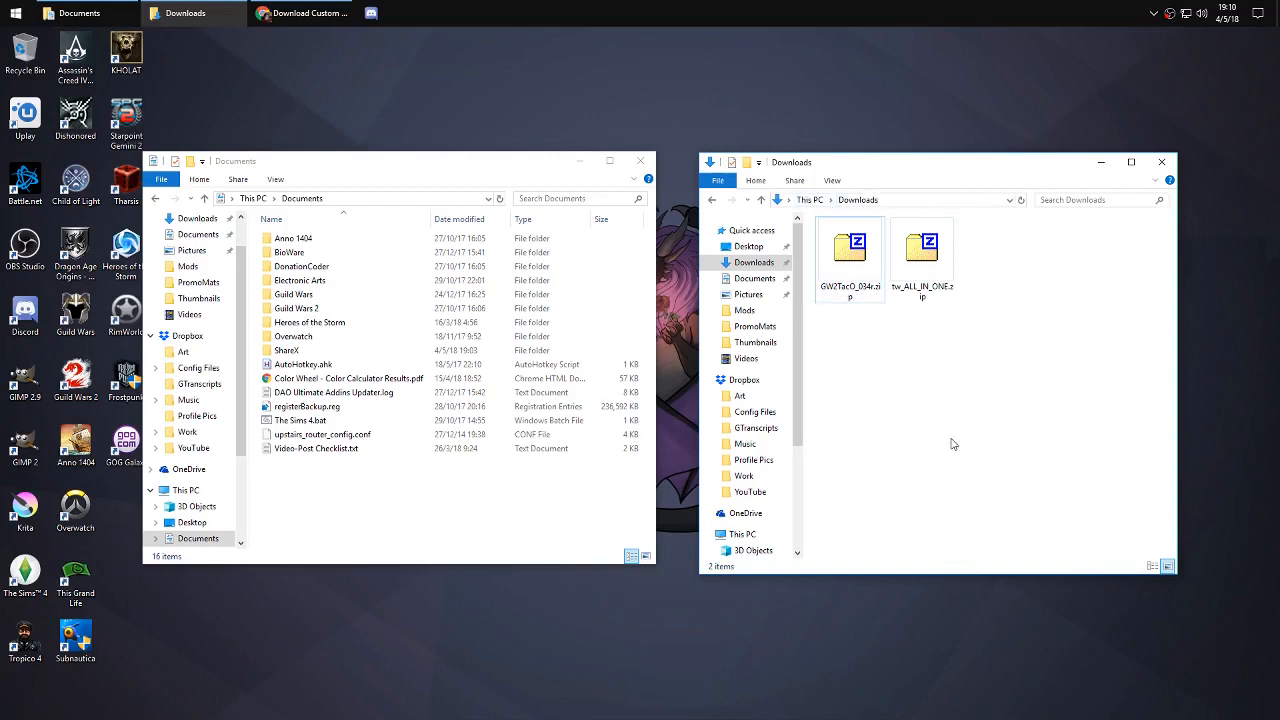
Open GW2TacO_034r.zip in 7-Zip and create a new TacO folder in Documents for extraction.
double_click(850, 250)
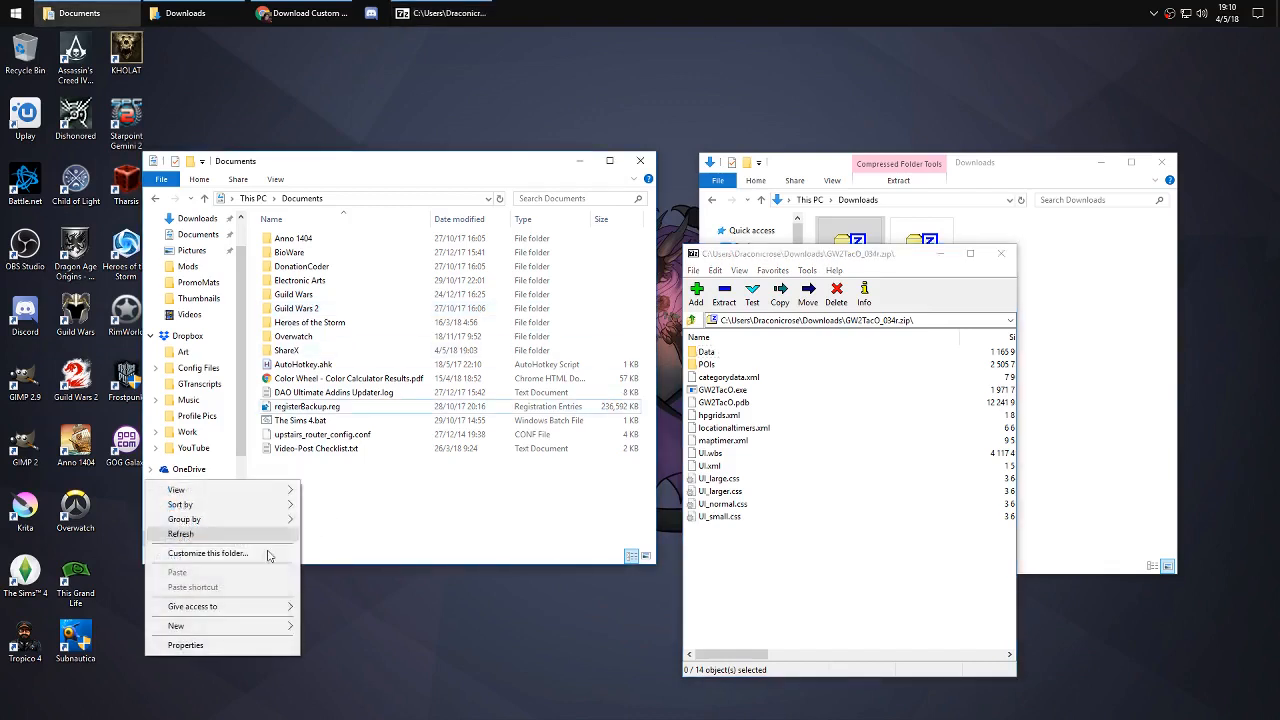
left_click(175, 625)
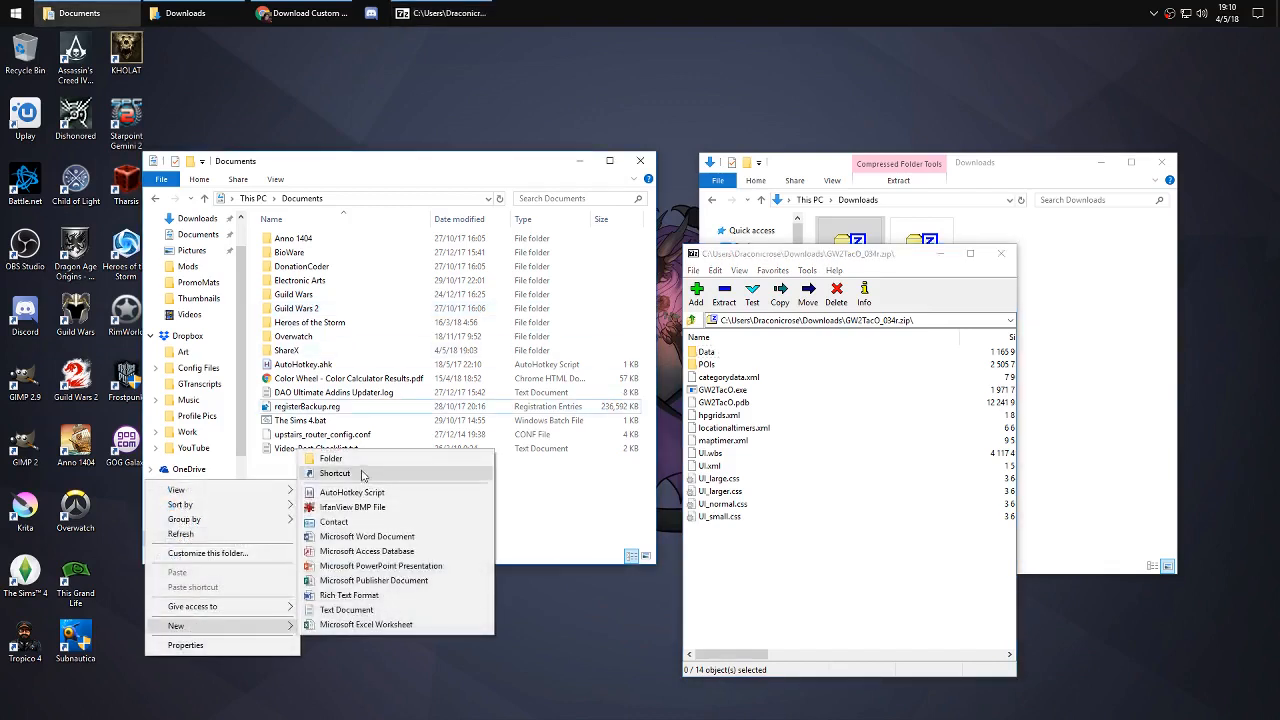
left_click(330, 458)
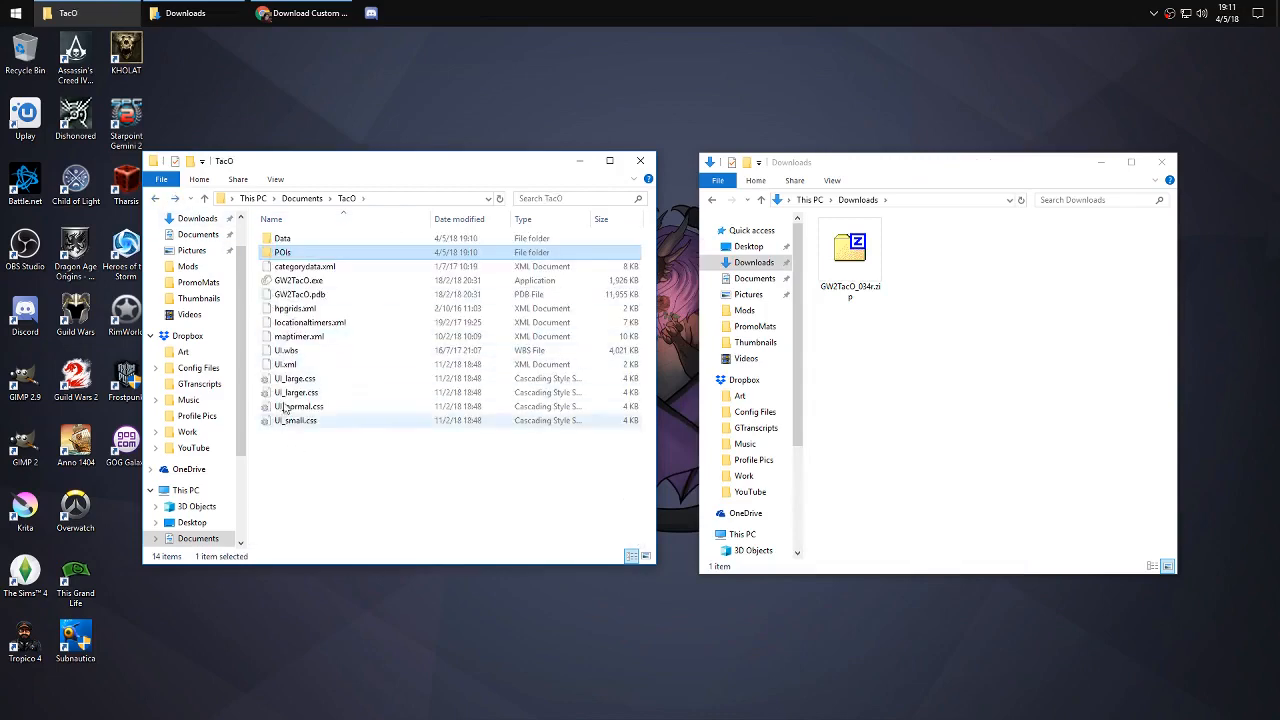
Select GW2TacO.exe in the TacO folder and bring up its context menu.
left_click(298, 280)
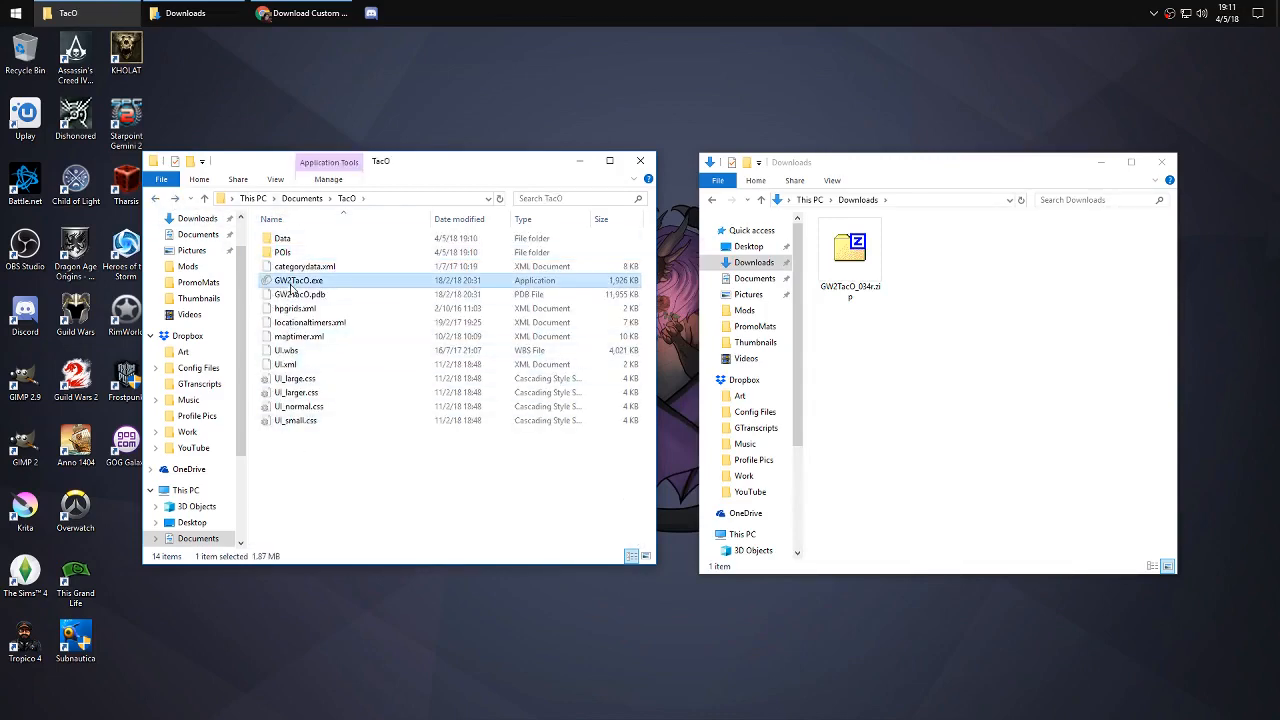
right_click(298, 280)
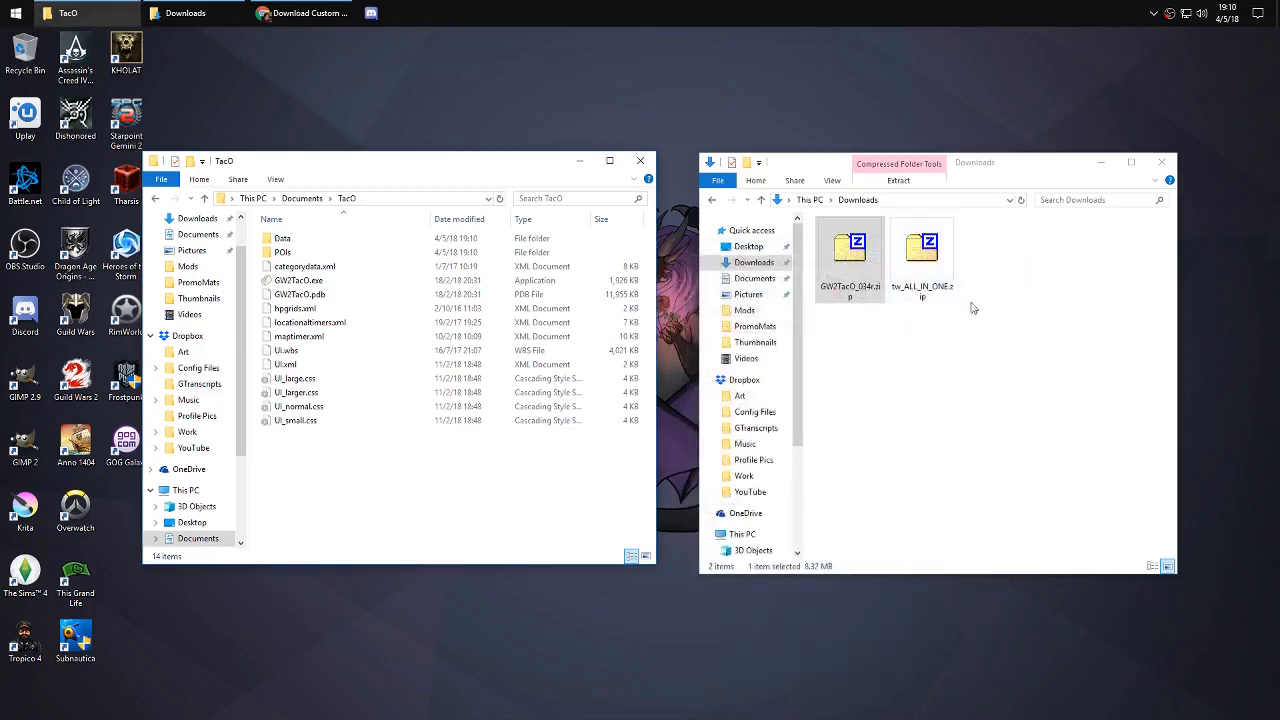
Move tw_ALL_IN_ONE.zip from Downloads into the TacO POIs folder and confirm it's there.
left_click(922, 250)
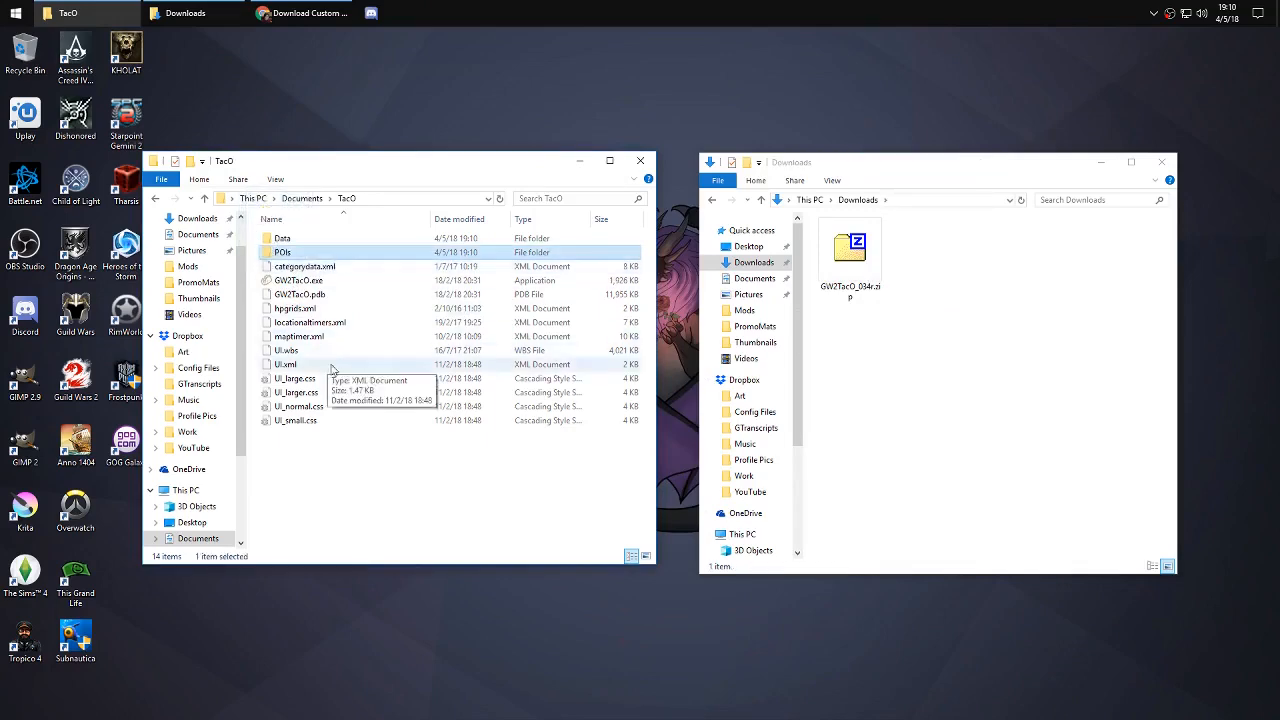
double_click(283, 251)
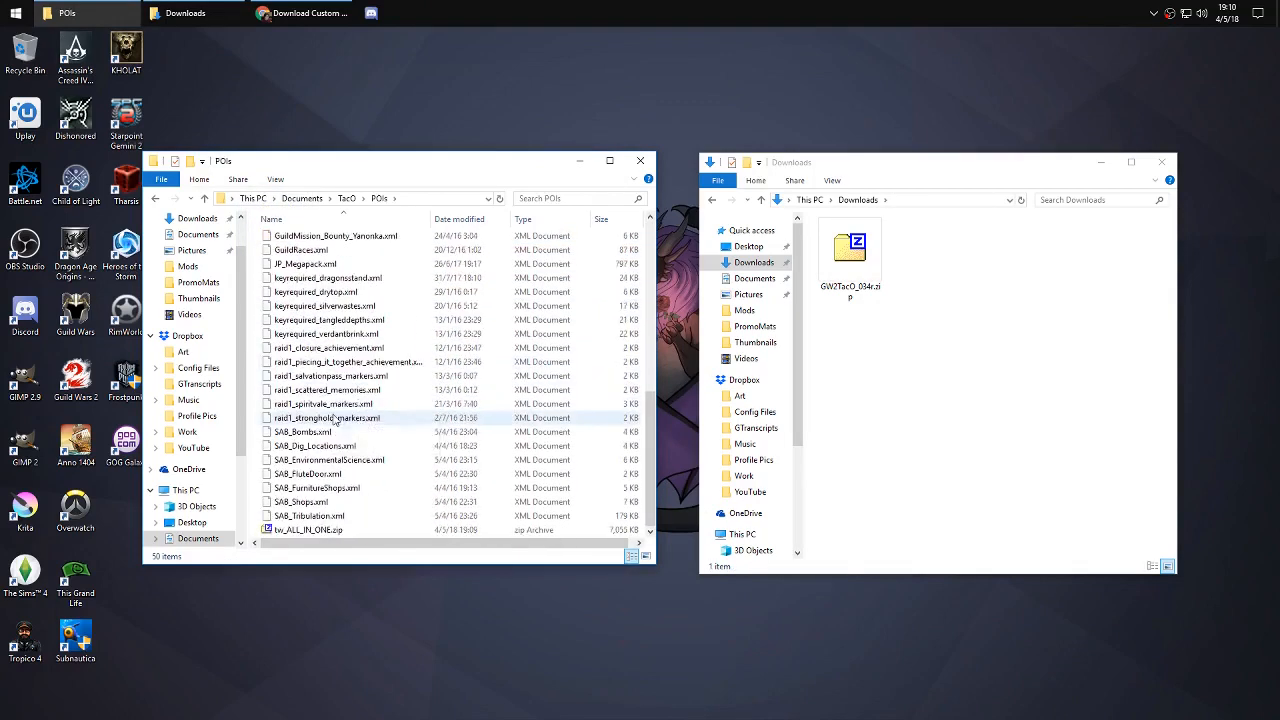
left_click(309, 515)
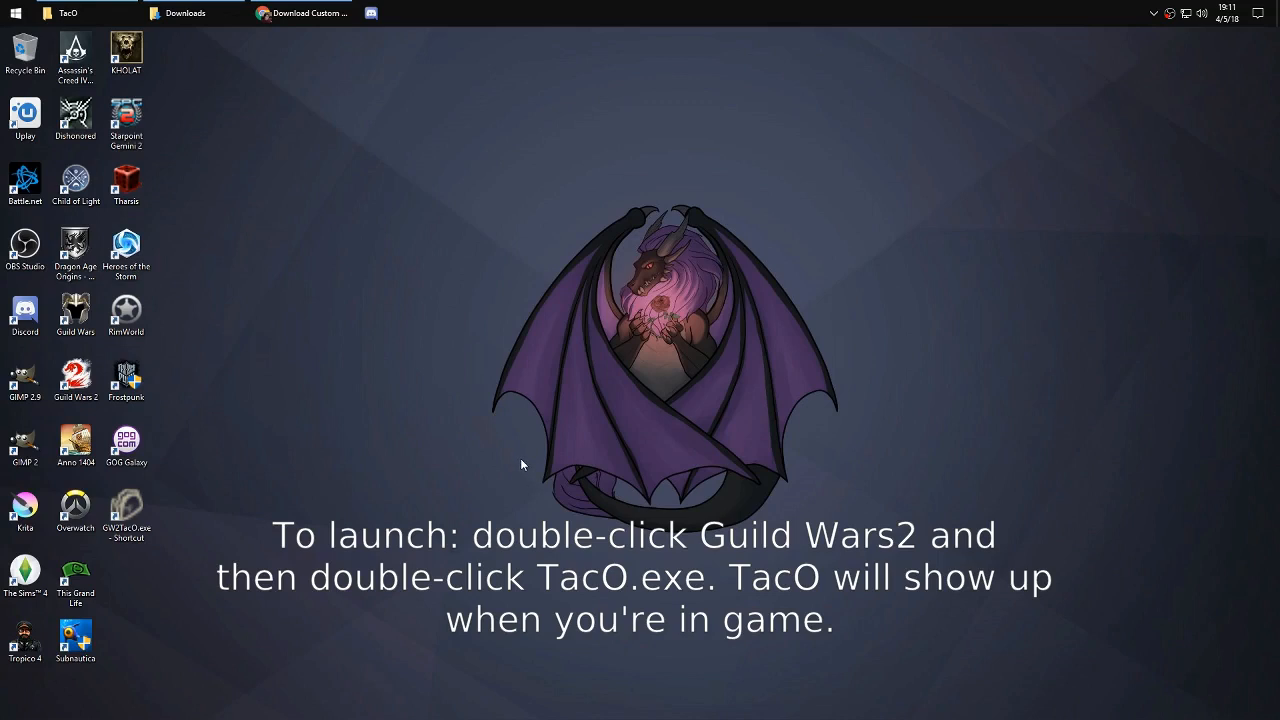
mouse_move(483, 461)
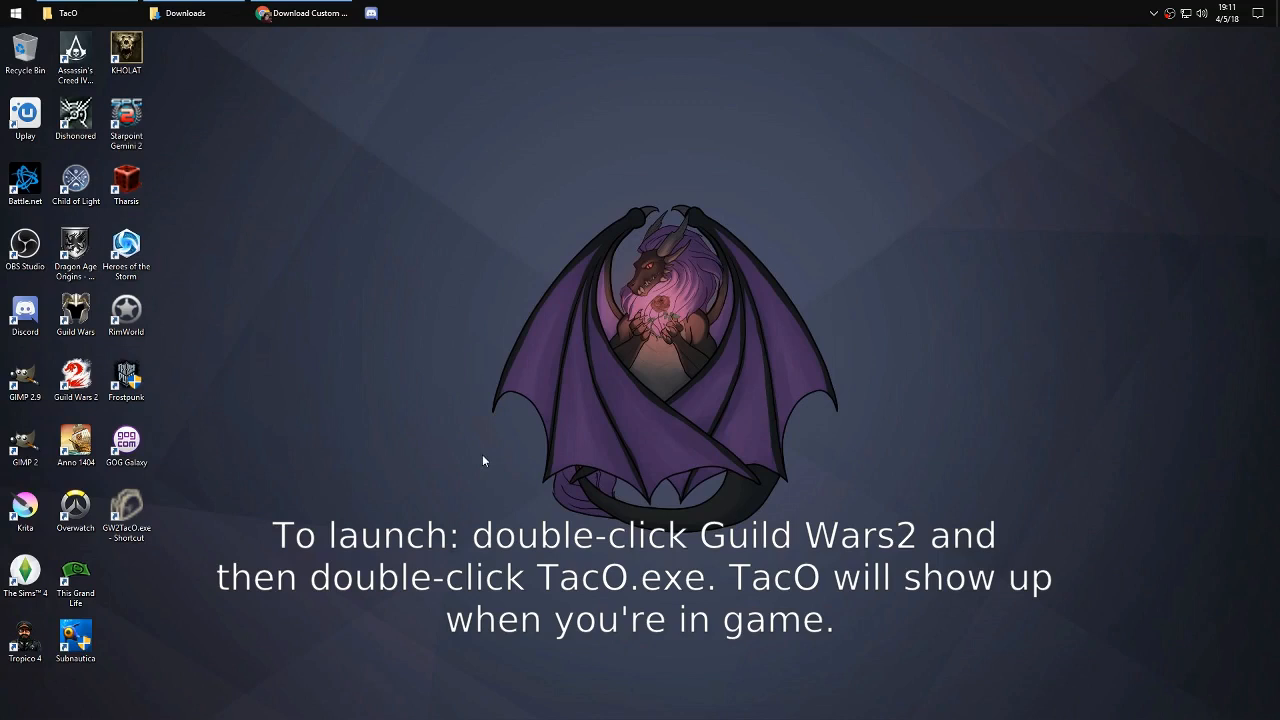
mouse_move(378, 447)
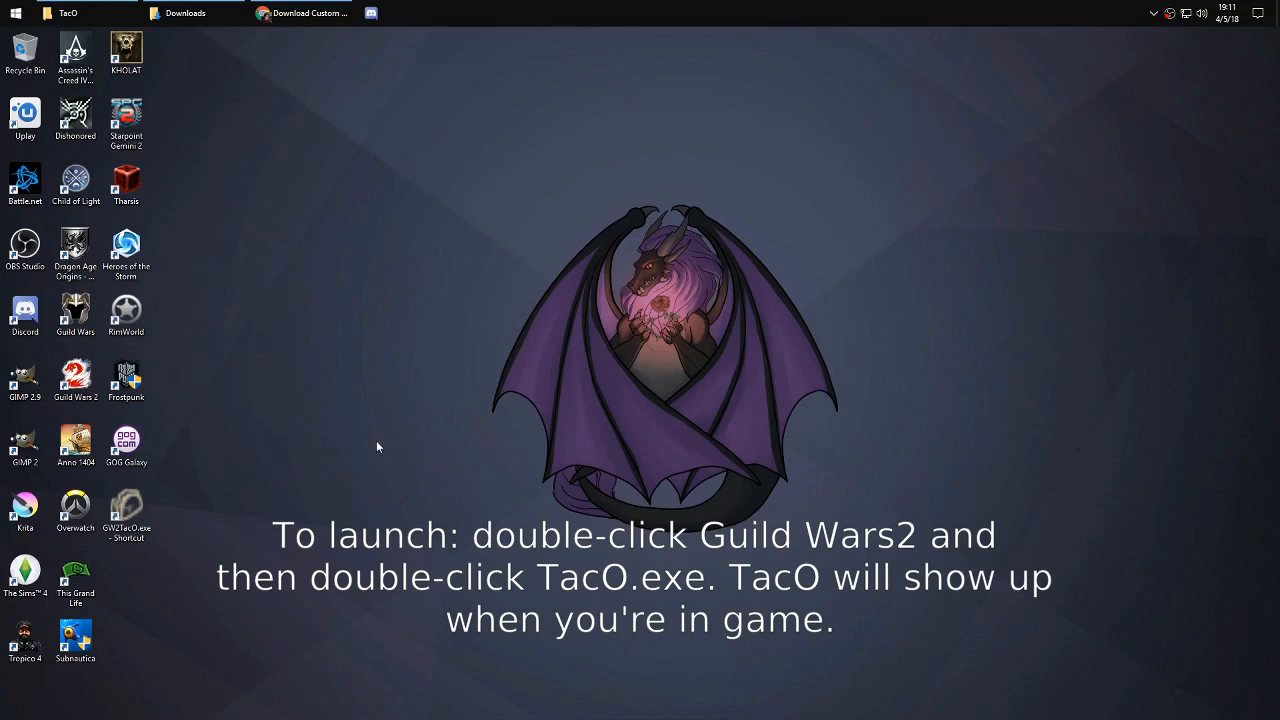
mouse_move(284, 278)
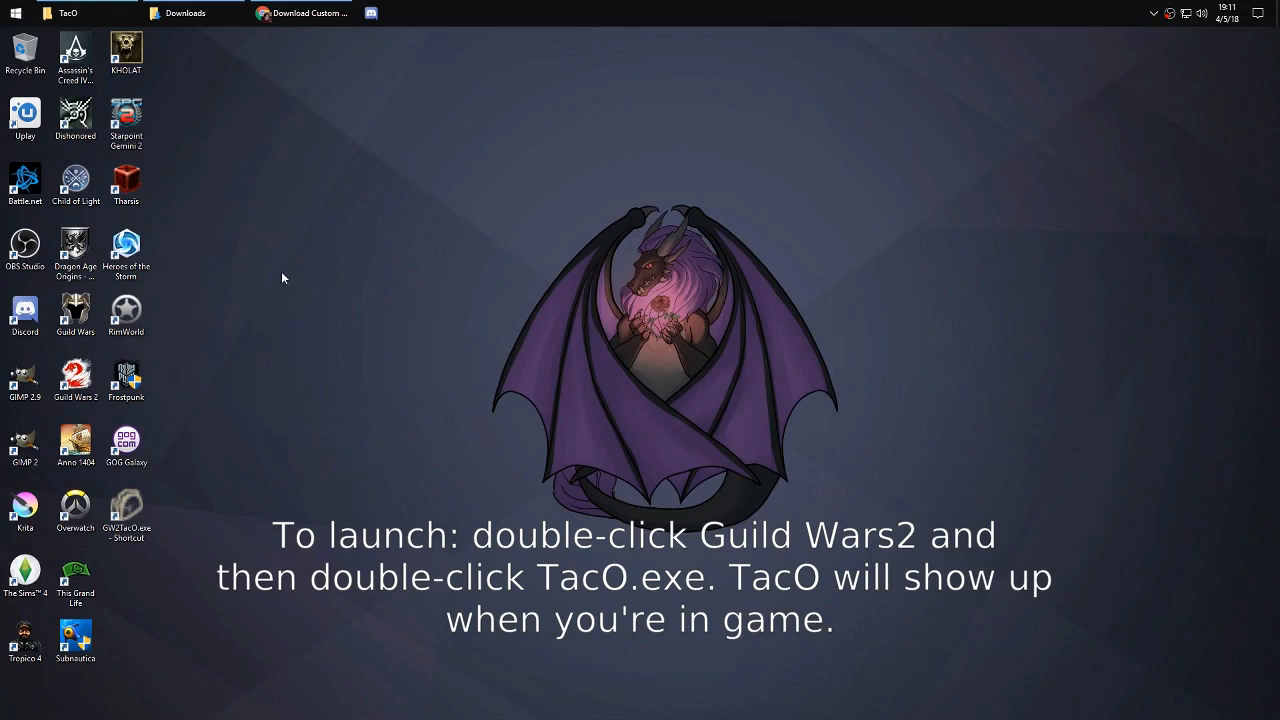